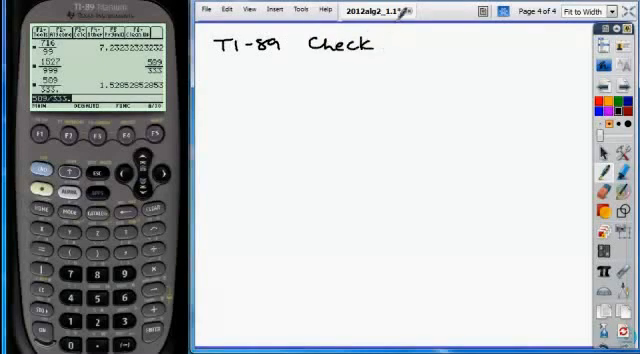
Underline the 'TI-89 Check' heading and handwrite 'auto mode' beneath it
drag(212, 64, 376, 64)
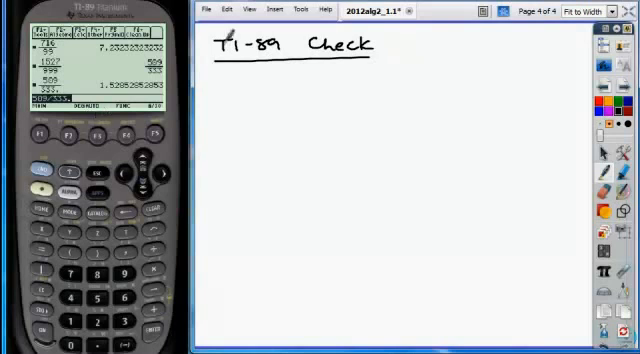
text(auto)
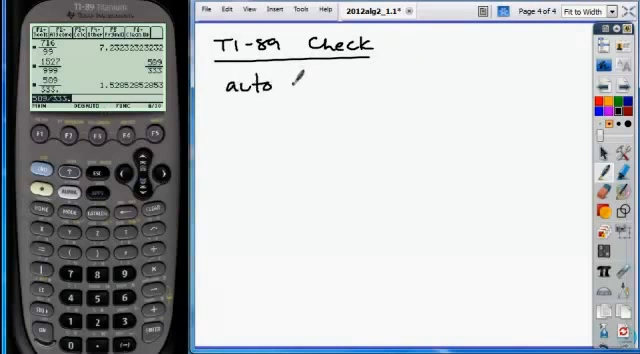
text(mode)
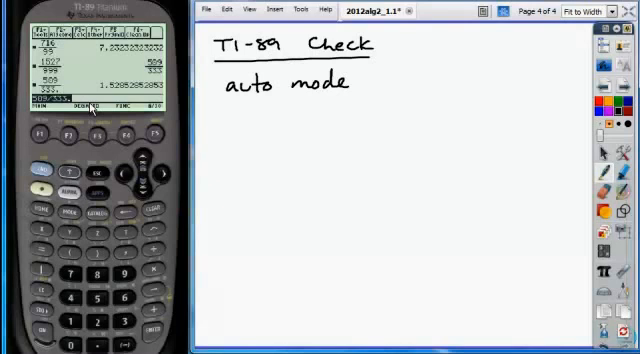
mouse_move(70, 216)
text(1/2)
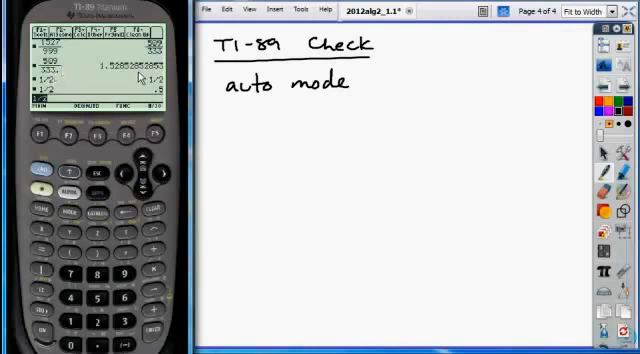
mouse_move(124, 76)
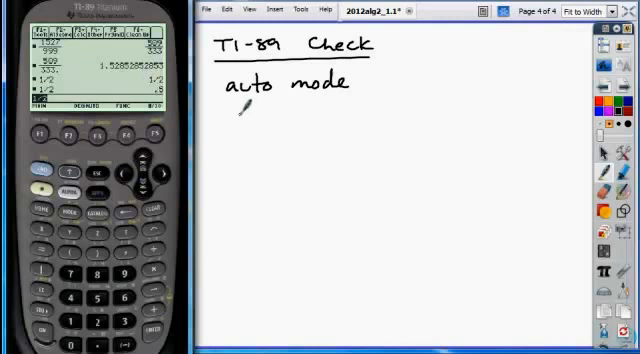
Handwrite 'float' beneath 'auto mode' after confirming the emulator's MODE float setting
text(float)
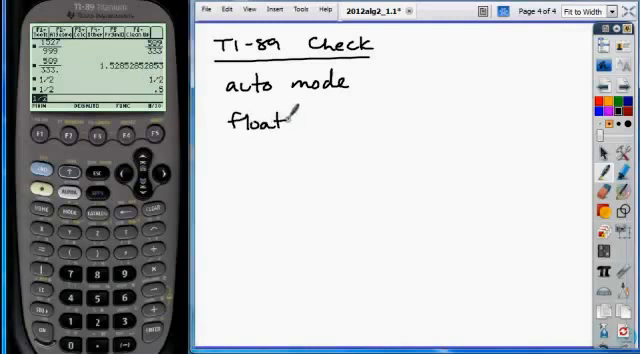